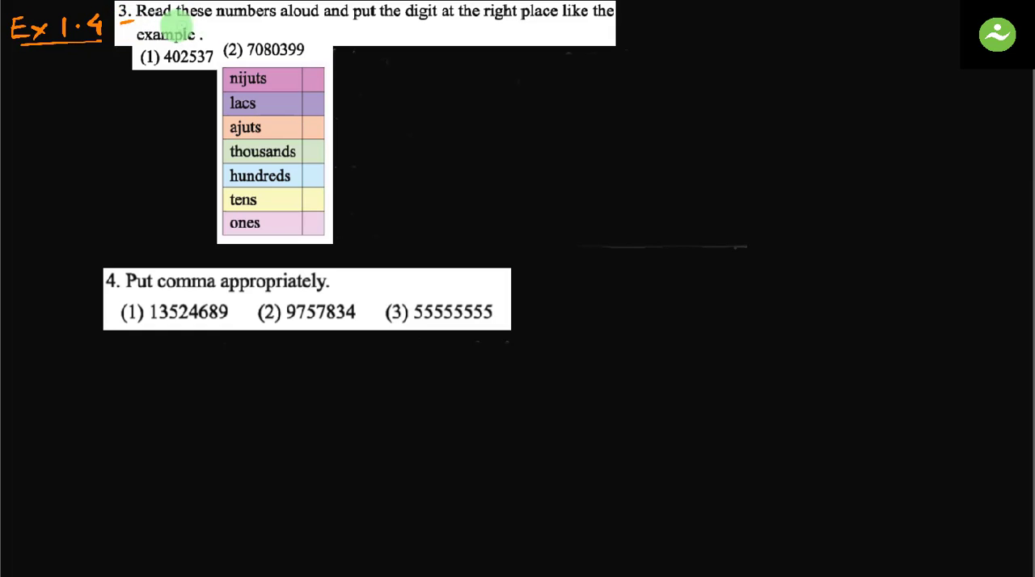
mouse_move(417, 30)
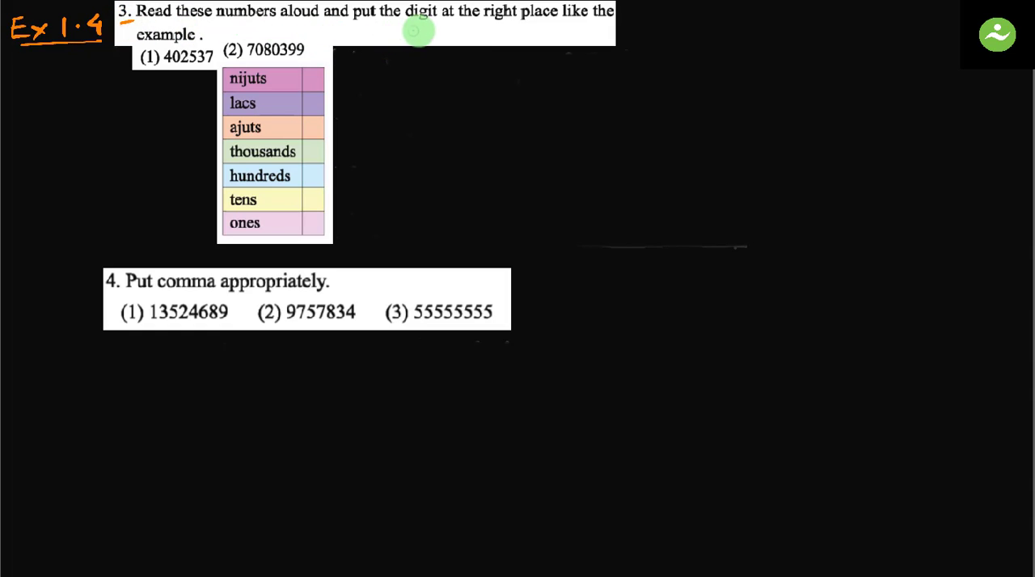
mouse_move(517, 34)
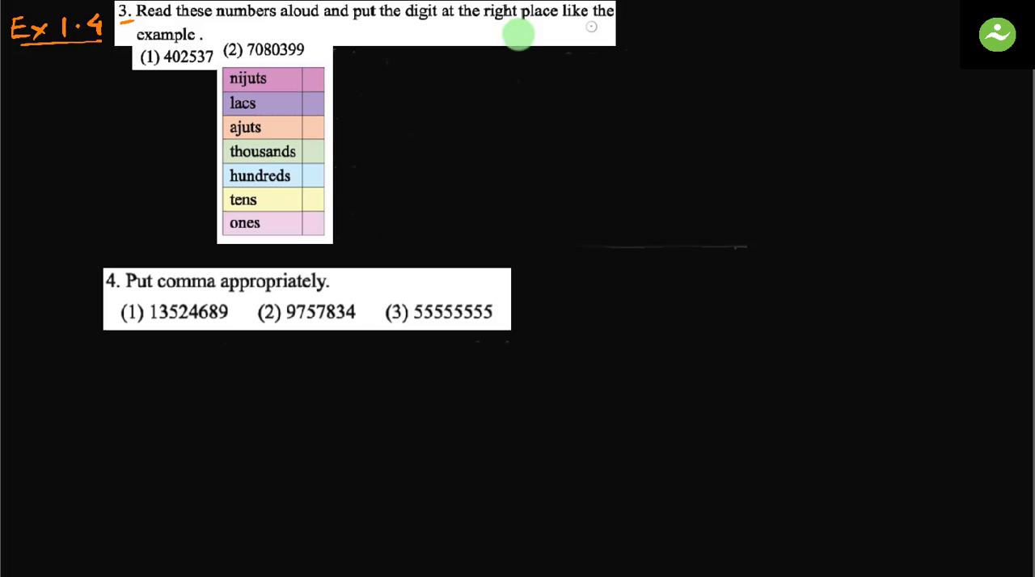
mouse_move(213, 52)
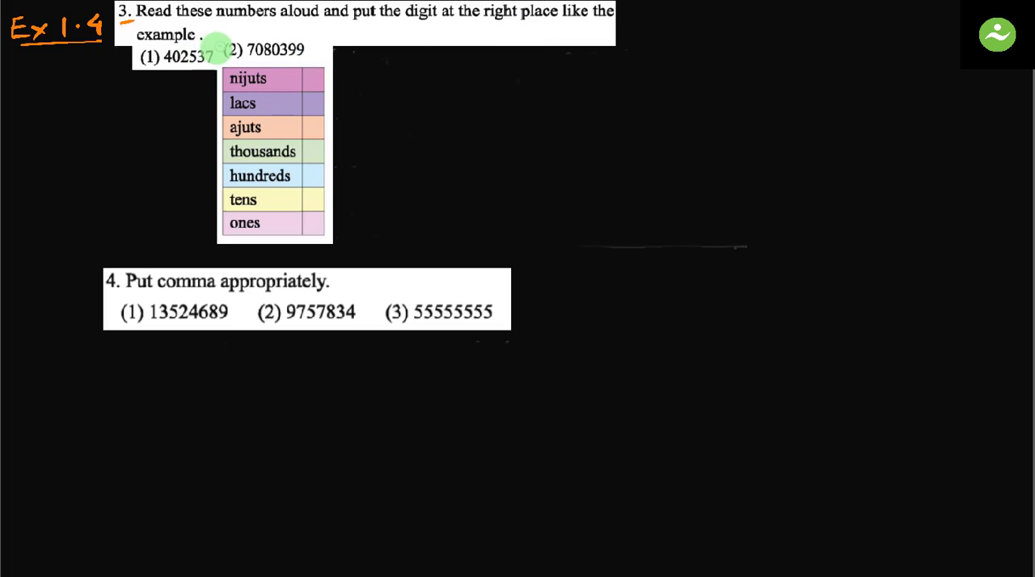
mouse_move(275, 174)
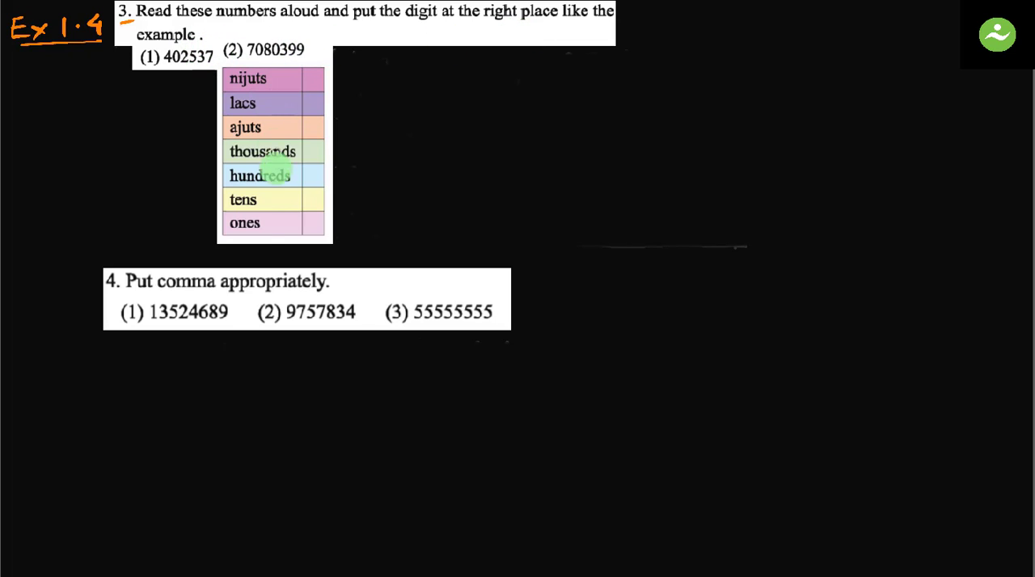
mouse_move(288, 129)
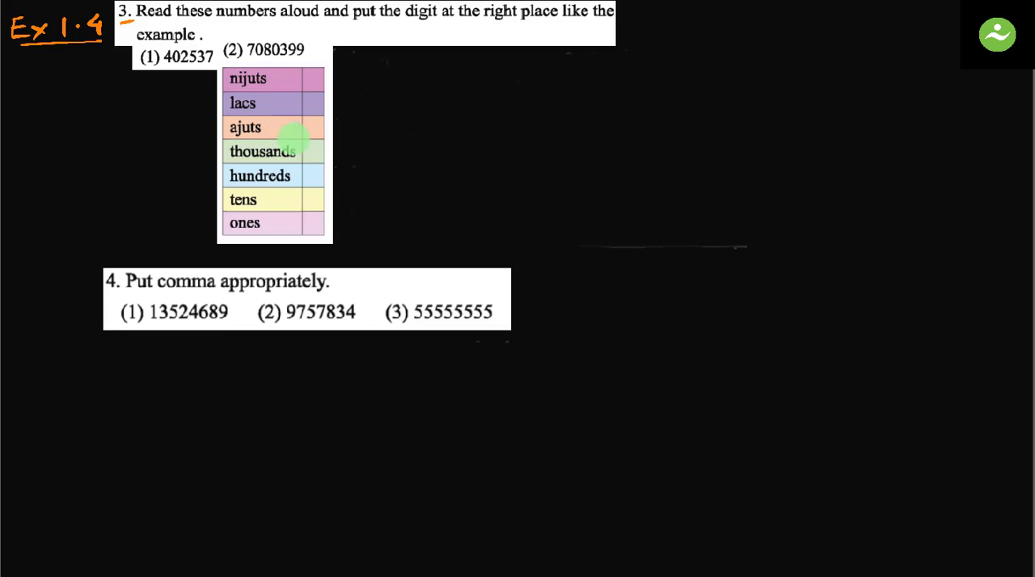
mouse_move(275, 175)
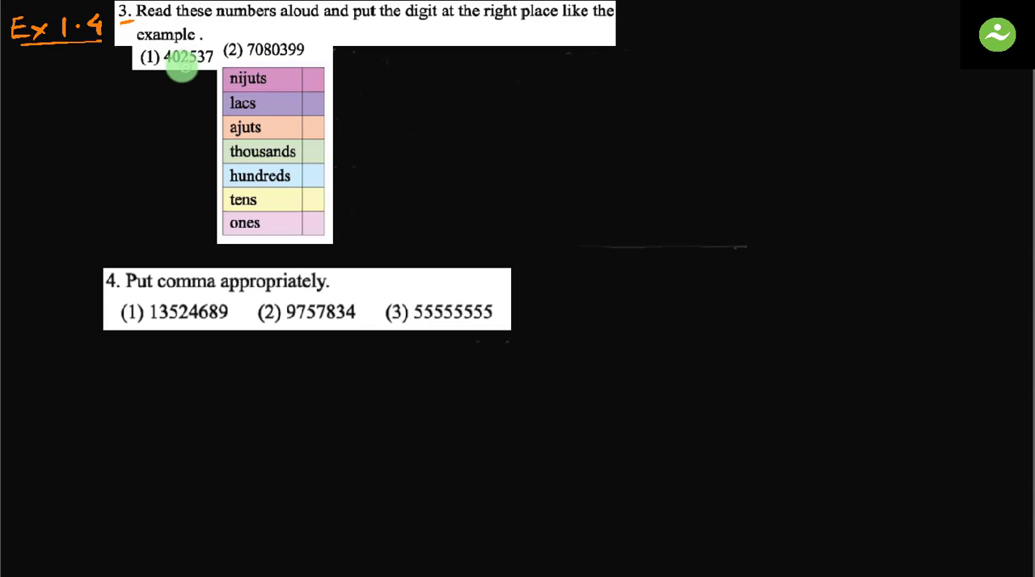
mouse_move(346, 58)
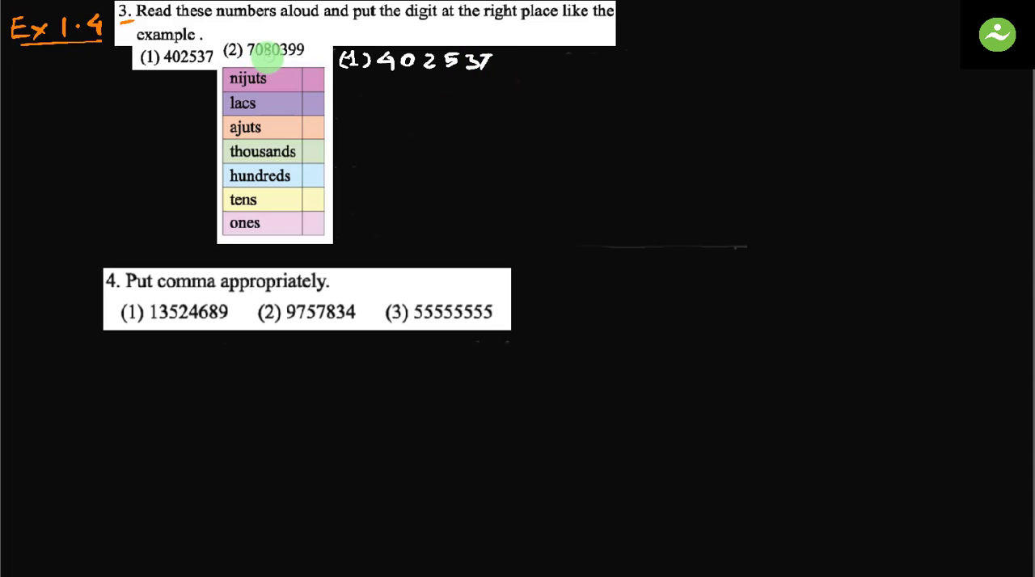
mouse_move(547, 57)
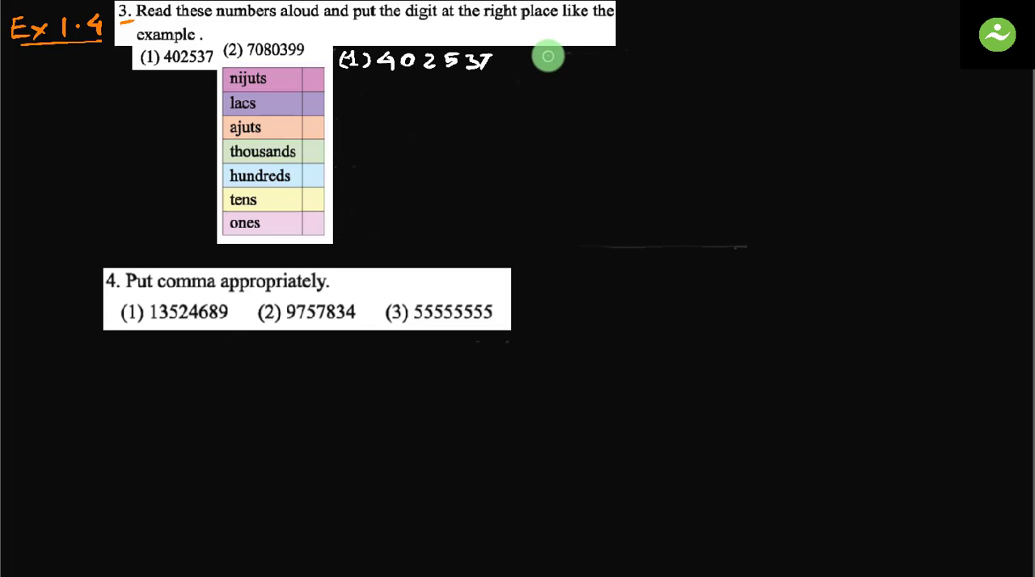
- Handwrite the second heading '(2) 7080399' beside the place-value table
text((2) 7080)
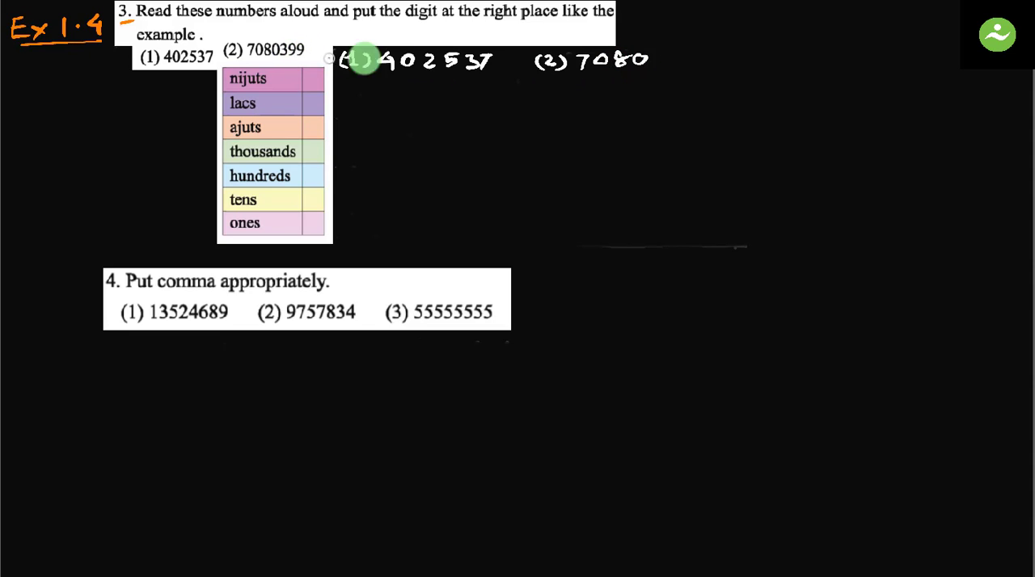
mouse_move(662, 63)
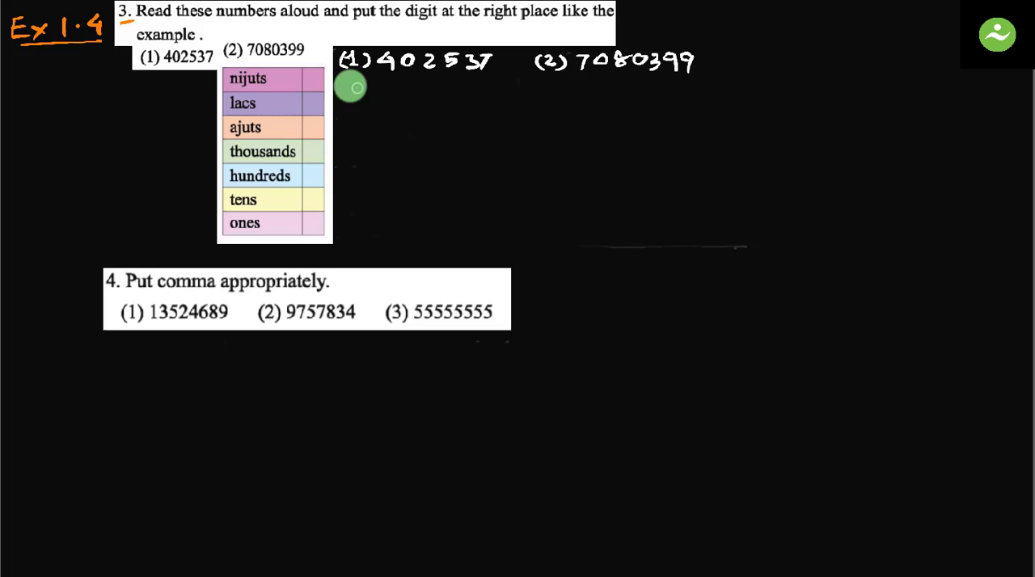
mouse_move(337, 74)
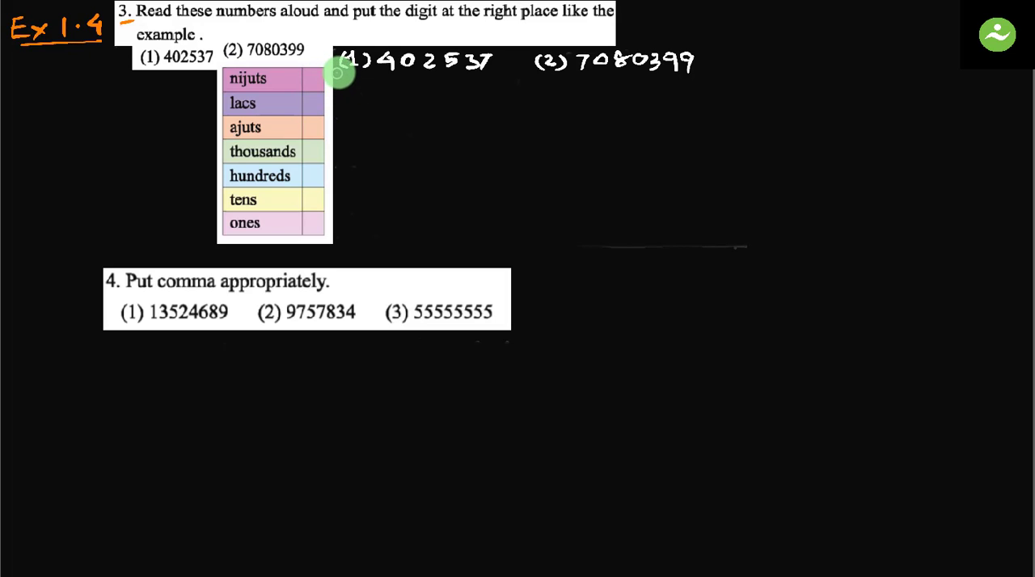
mouse_move(356, 72)
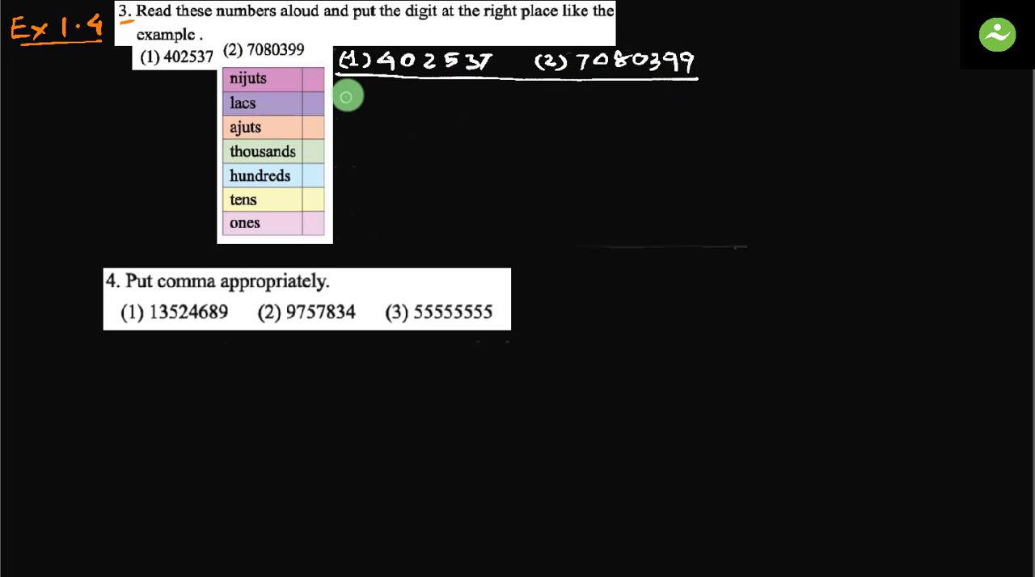
- Underline the two number headings and draw the grid's first row line
drag(346, 97, 474, 97)
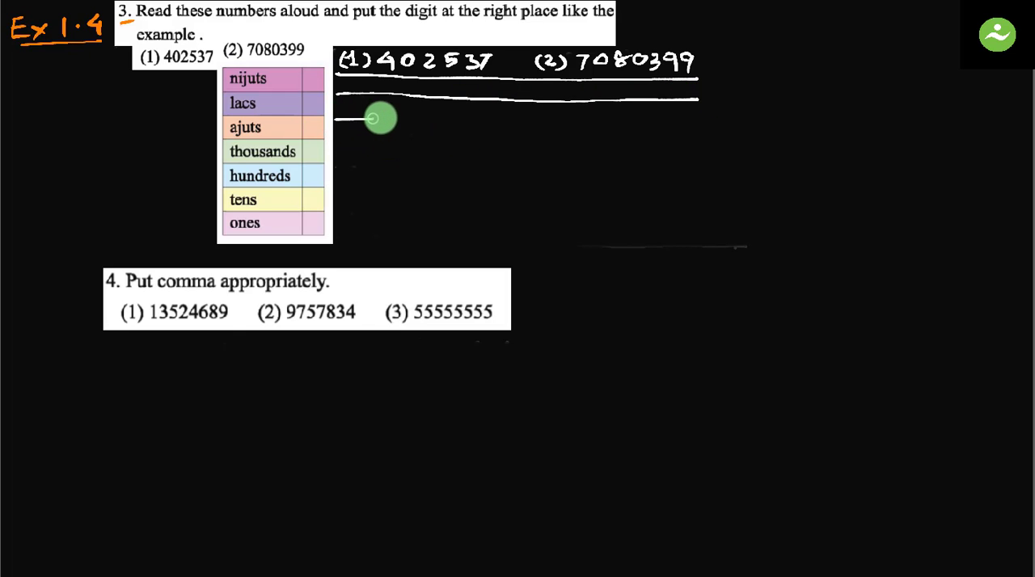
drag(374, 118, 682, 123)
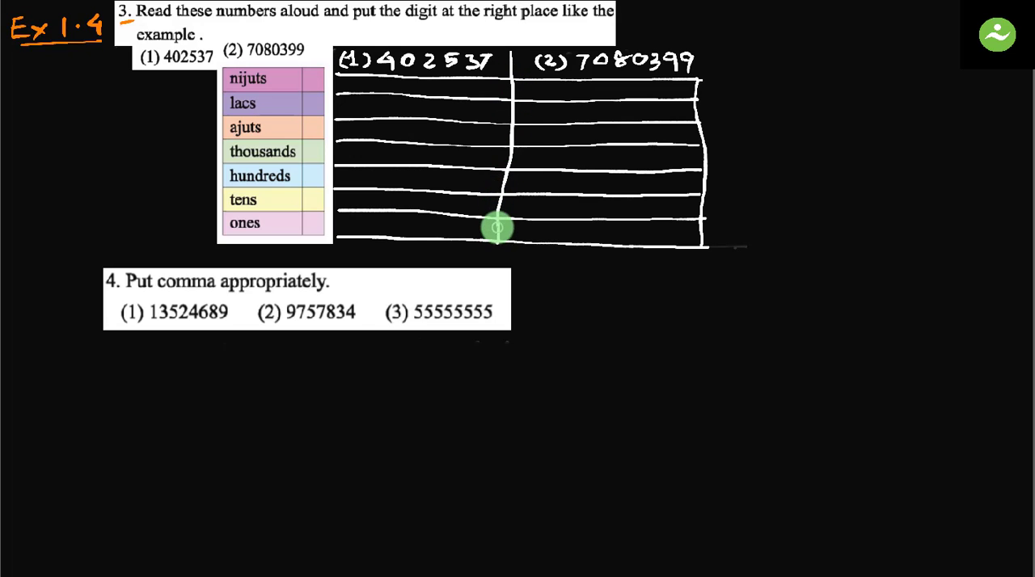
mouse_move(323, 91)
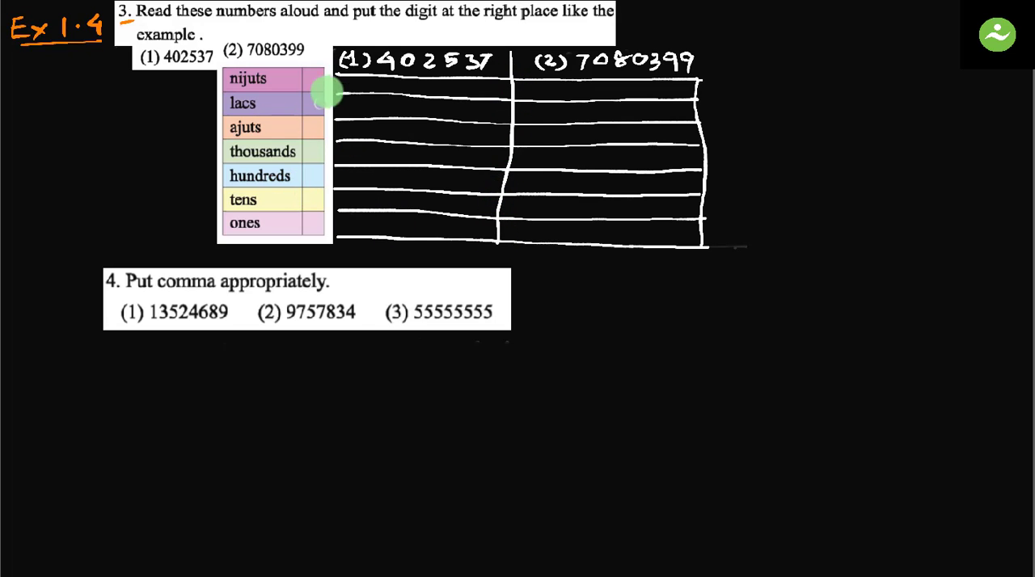
mouse_move(488, 72)
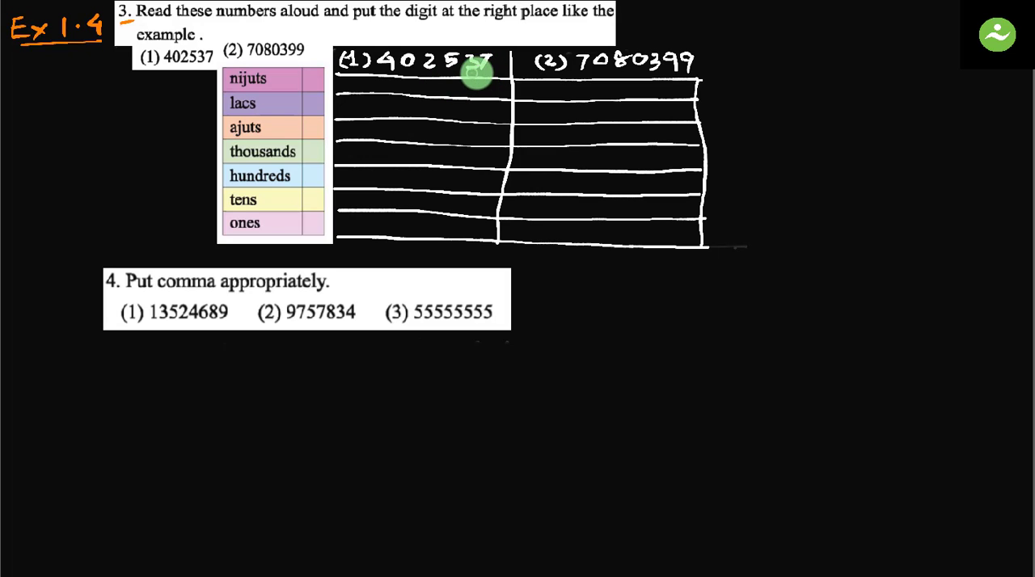
mouse_move(466, 77)
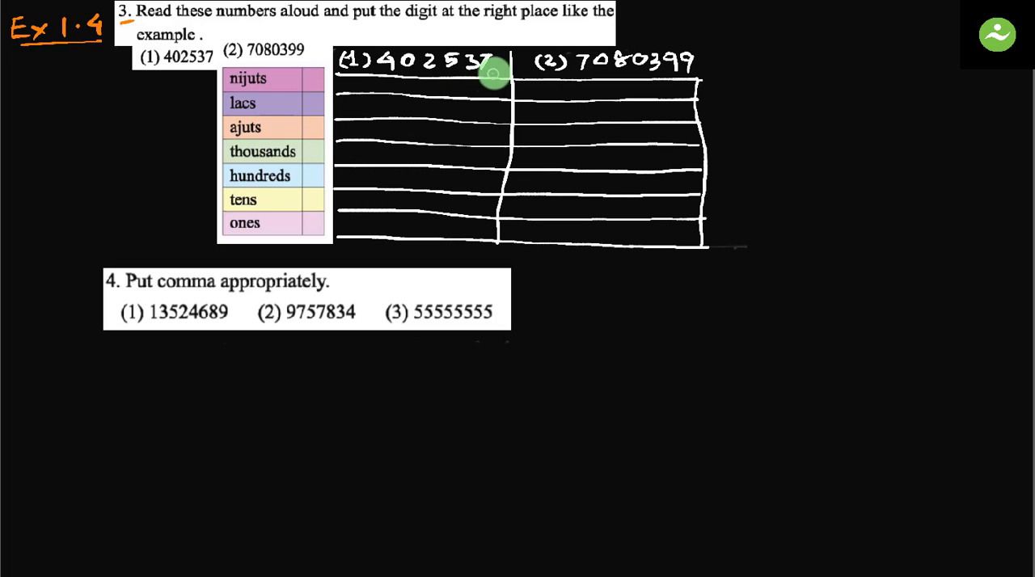
mouse_move(414, 227)
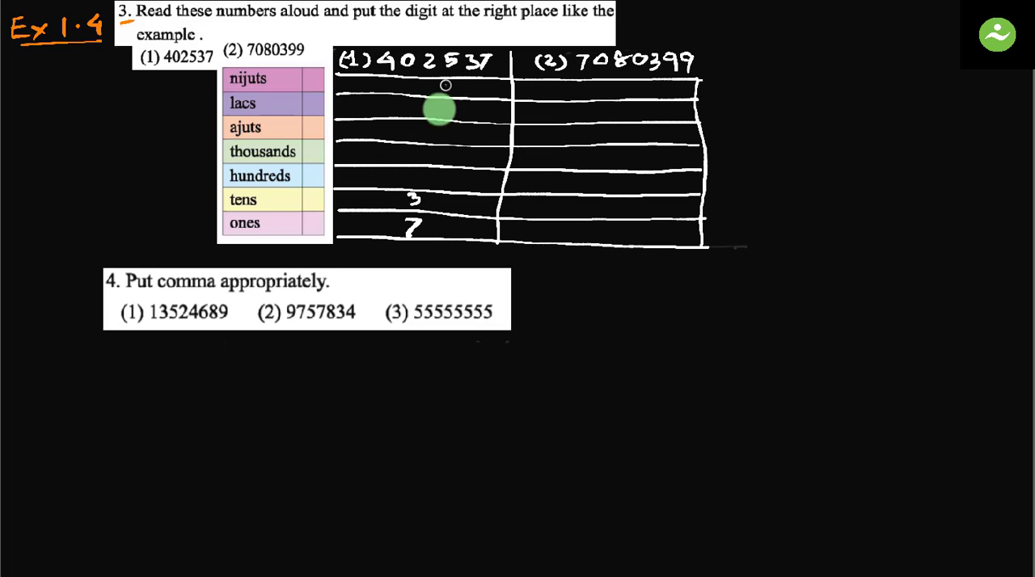
mouse_move(424, 171)
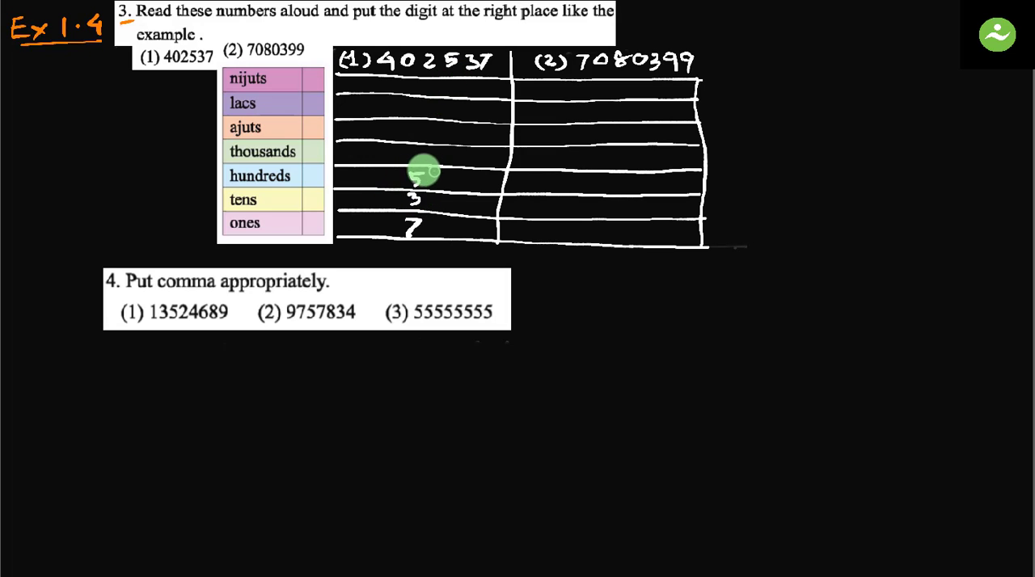
mouse_move(404, 157)
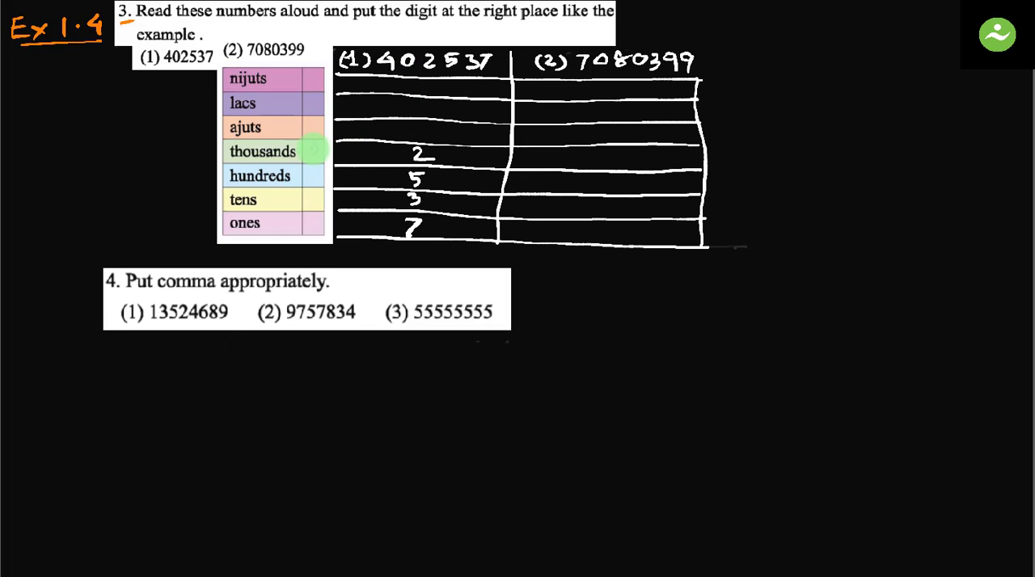
mouse_move(417, 127)
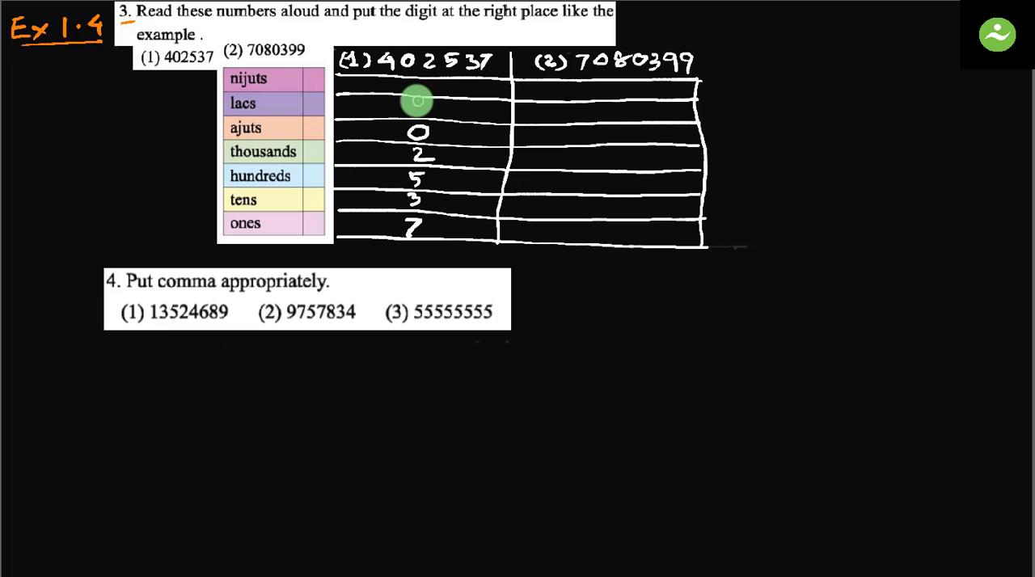
- Write the digit 4 of 402537 in the lacs row of the first column
click(420, 100)
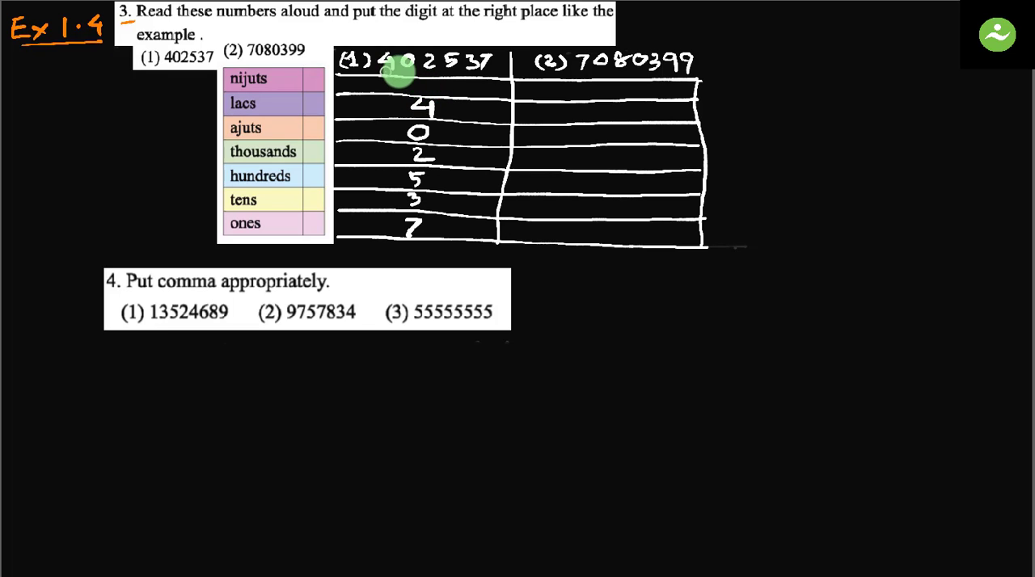
mouse_move(424, 94)
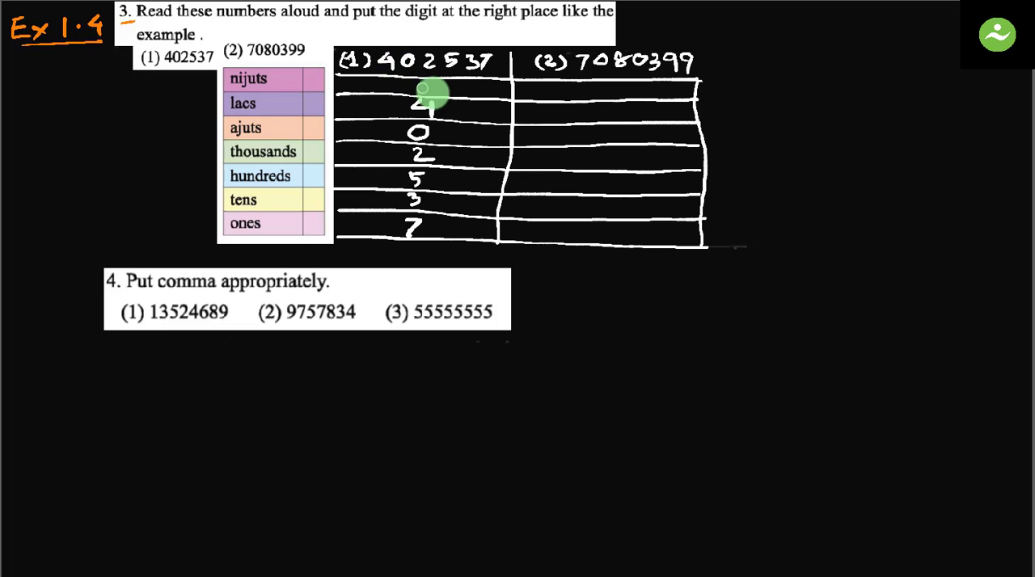
mouse_move(434, 95)
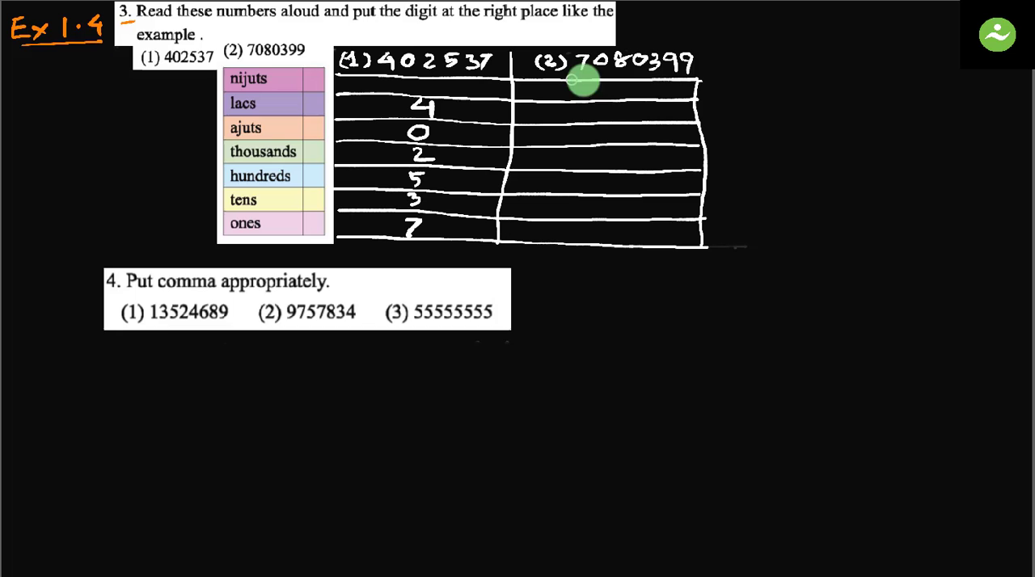
mouse_move(655, 75)
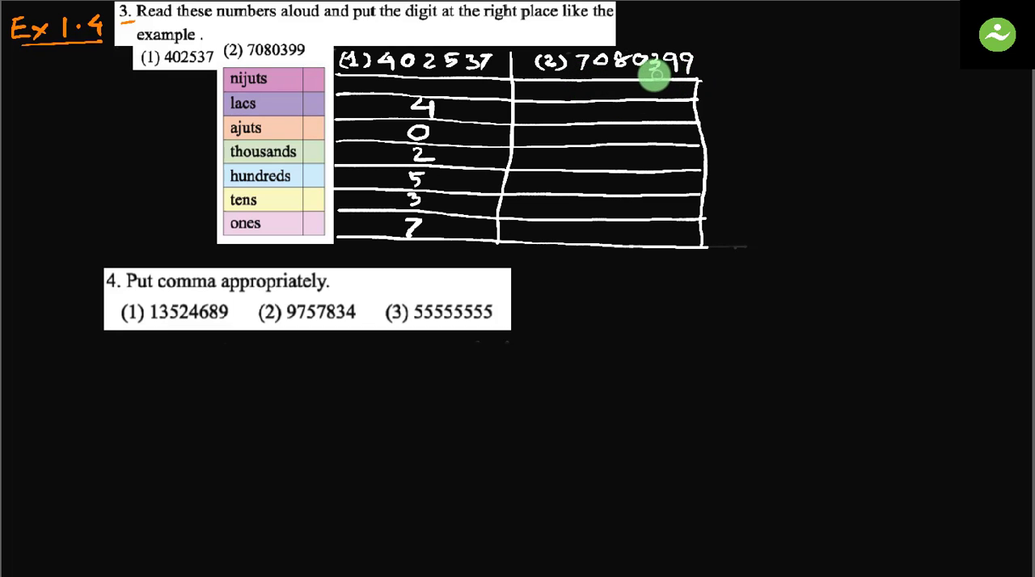
mouse_move(601, 230)
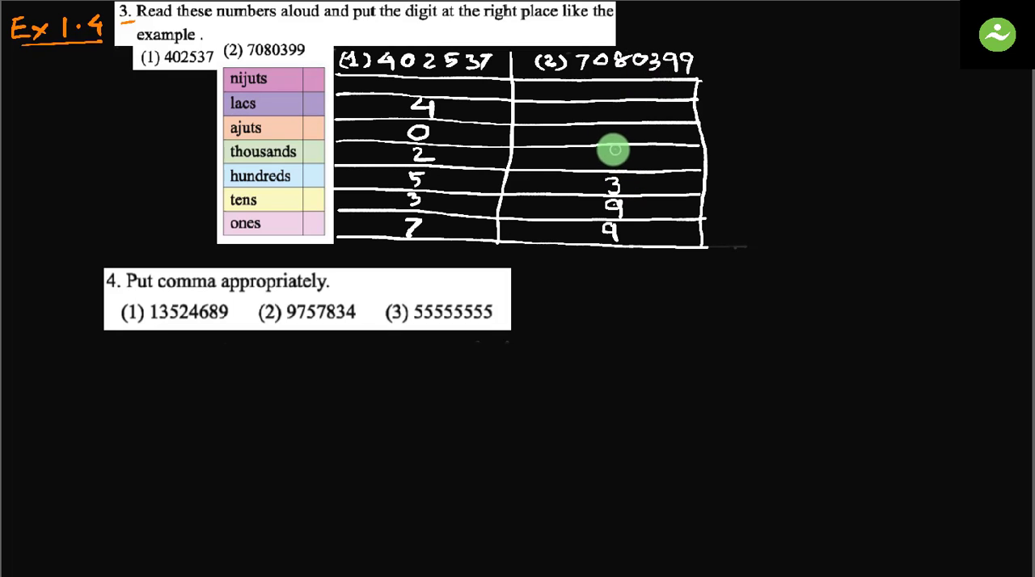
mouse_move(623, 72)
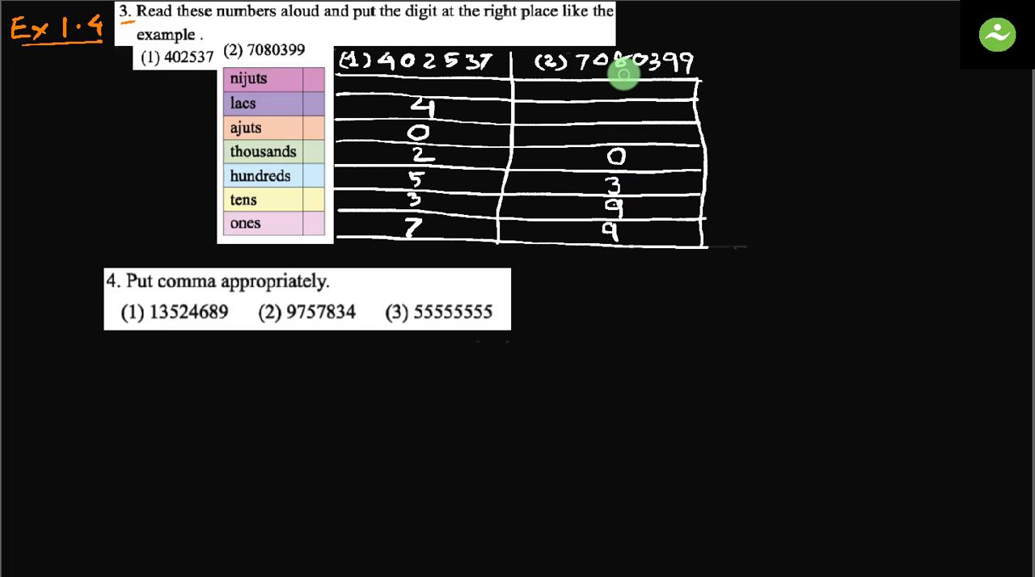
mouse_move(622, 130)
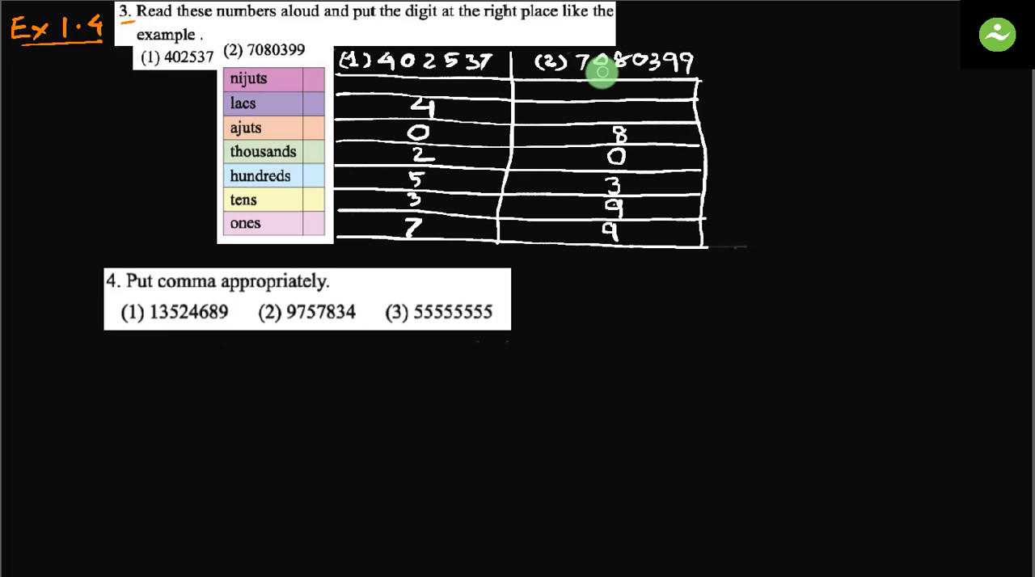
mouse_move(618, 107)
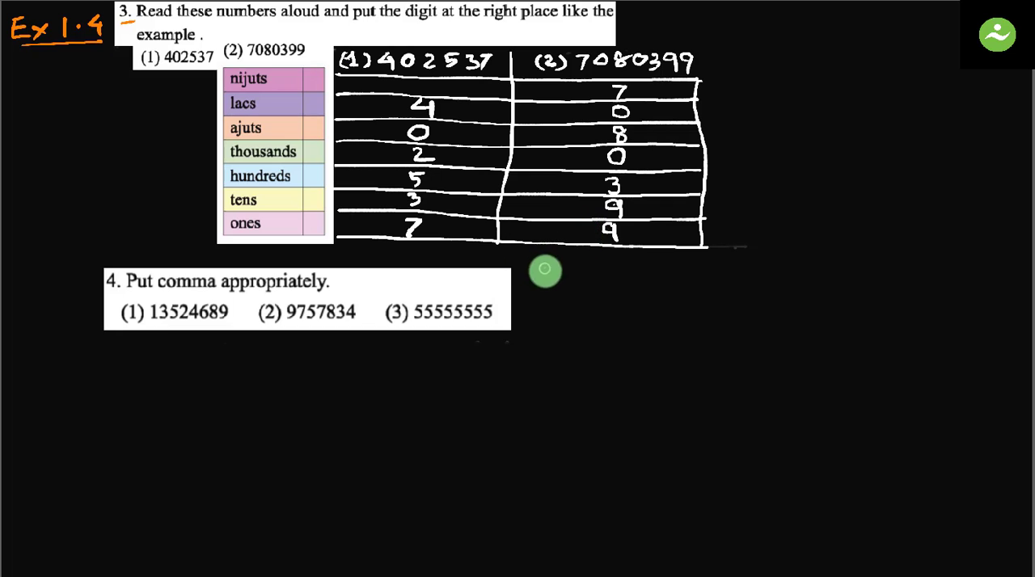
mouse_move(149, 336)
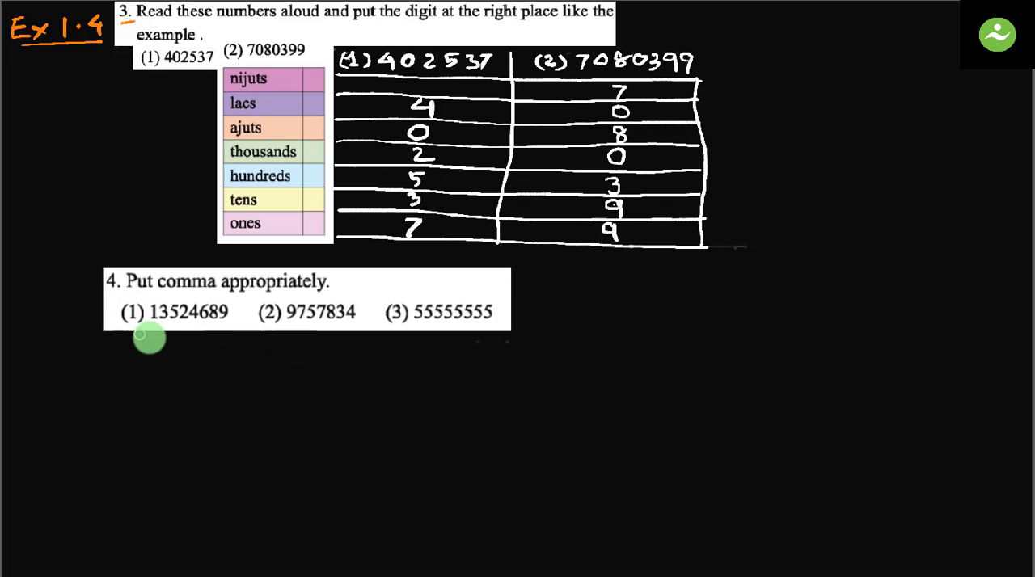
mouse_move(316, 320)
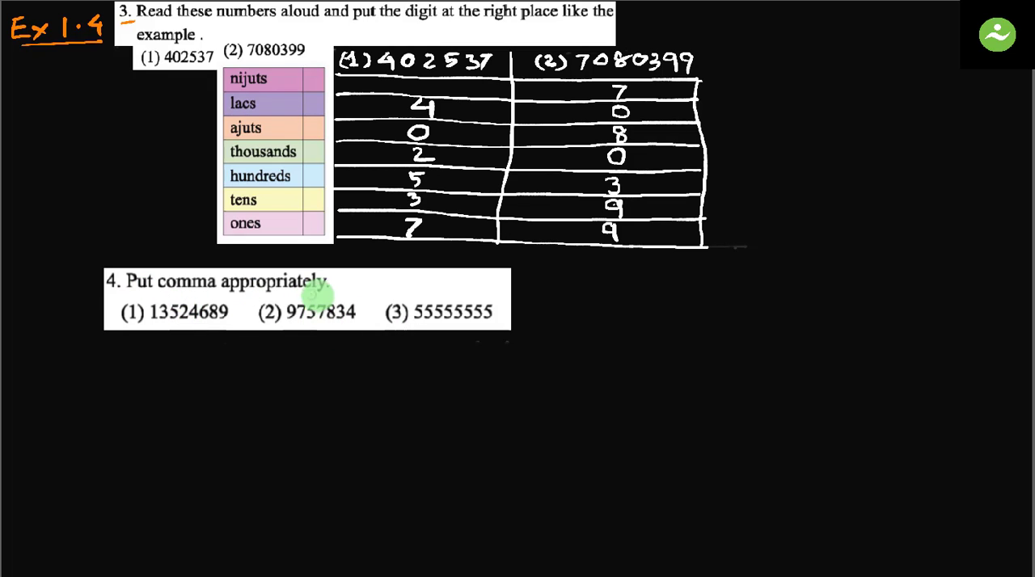
mouse_move(125, 354)
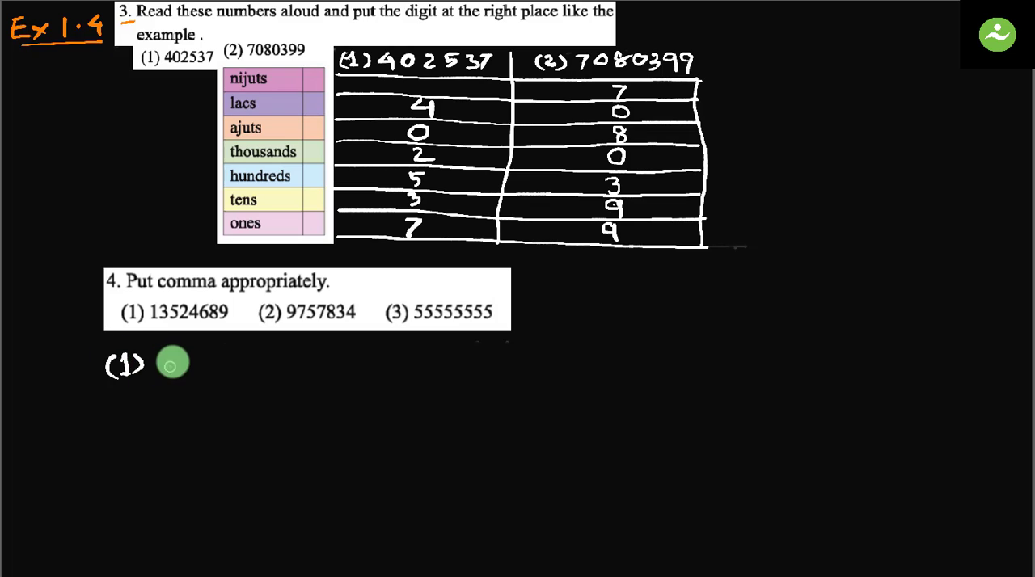
- Handwrite '(1) 13524689' below question 4 as the first answer
text(1352468)
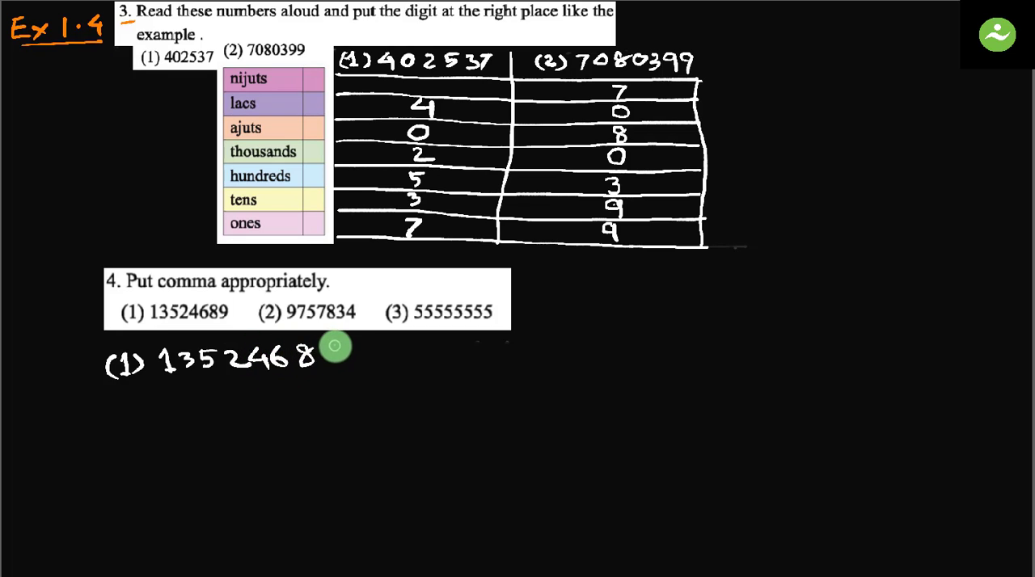
click(331, 356)
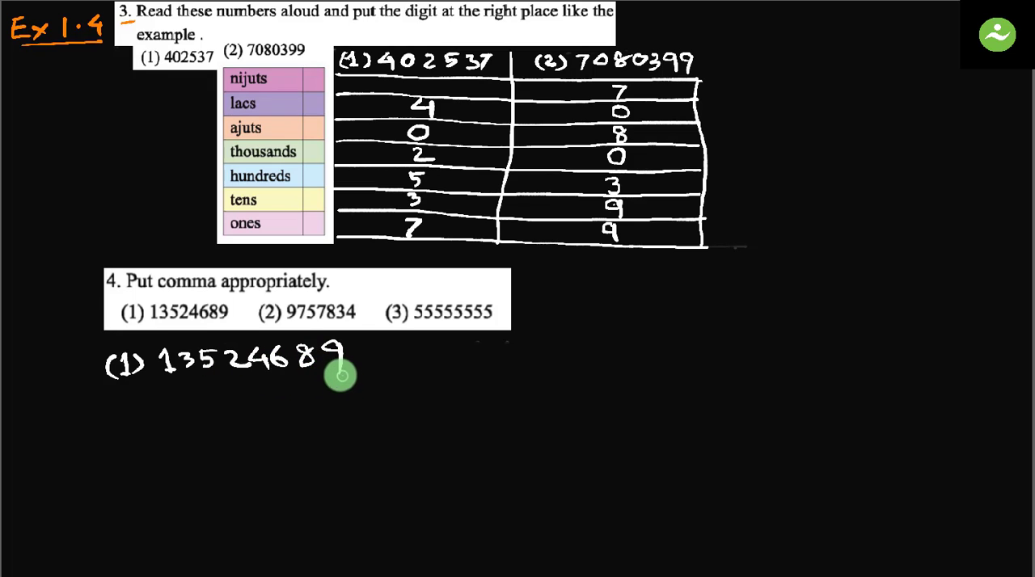
mouse_move(274, 365)
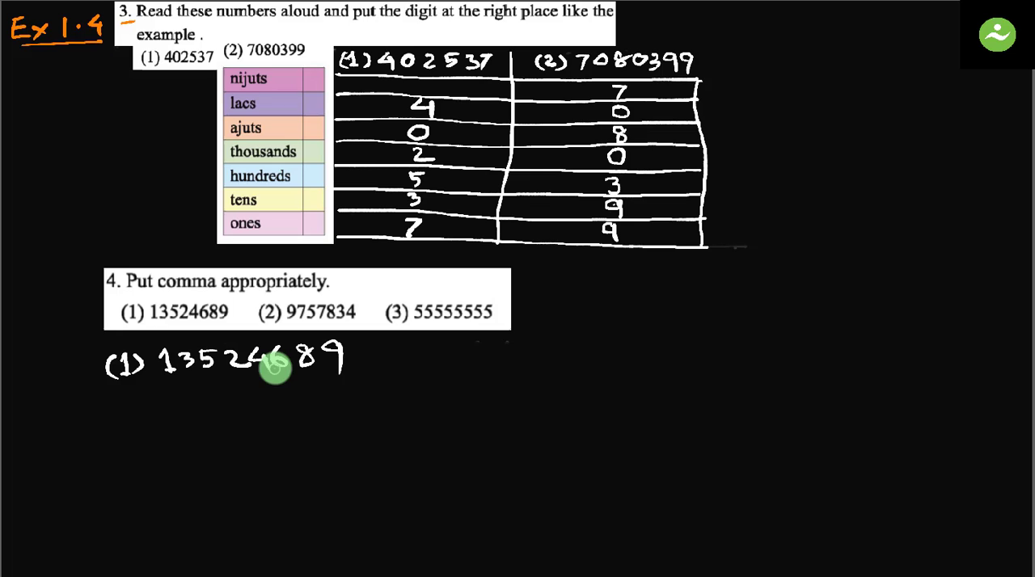
mouse_move(259, 378)
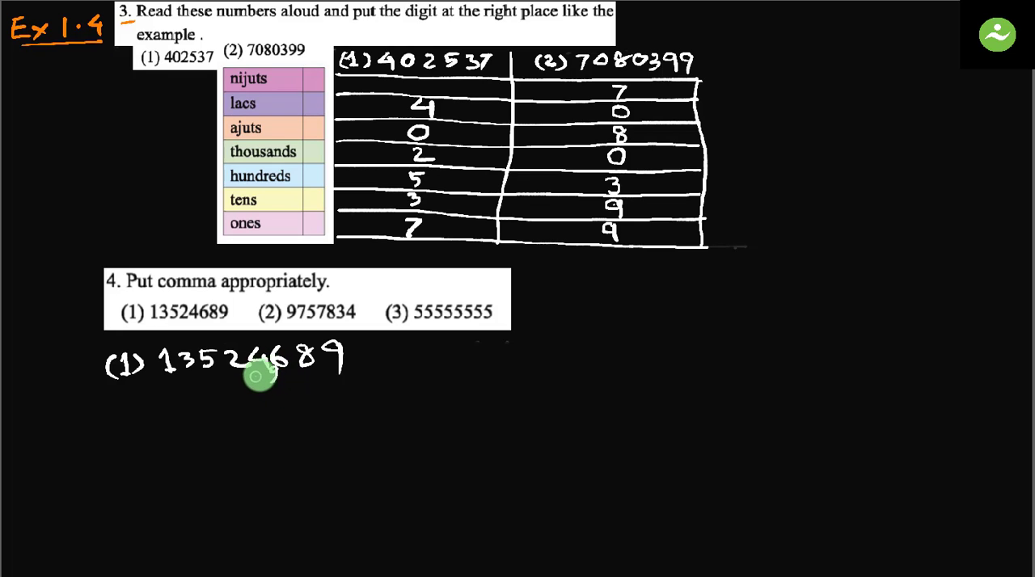
mouse_move(218, 367)
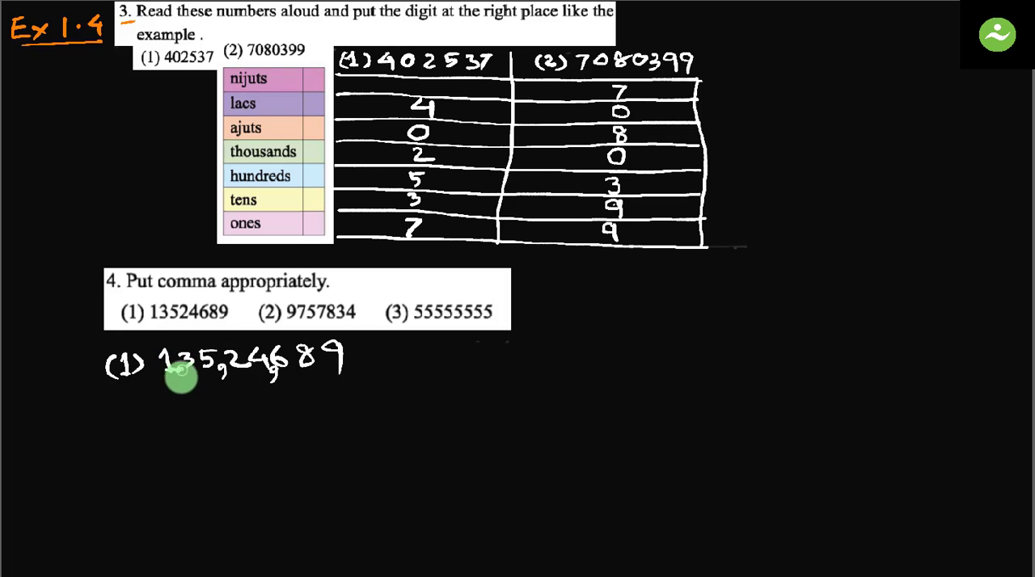
mouse_move(162, 375)
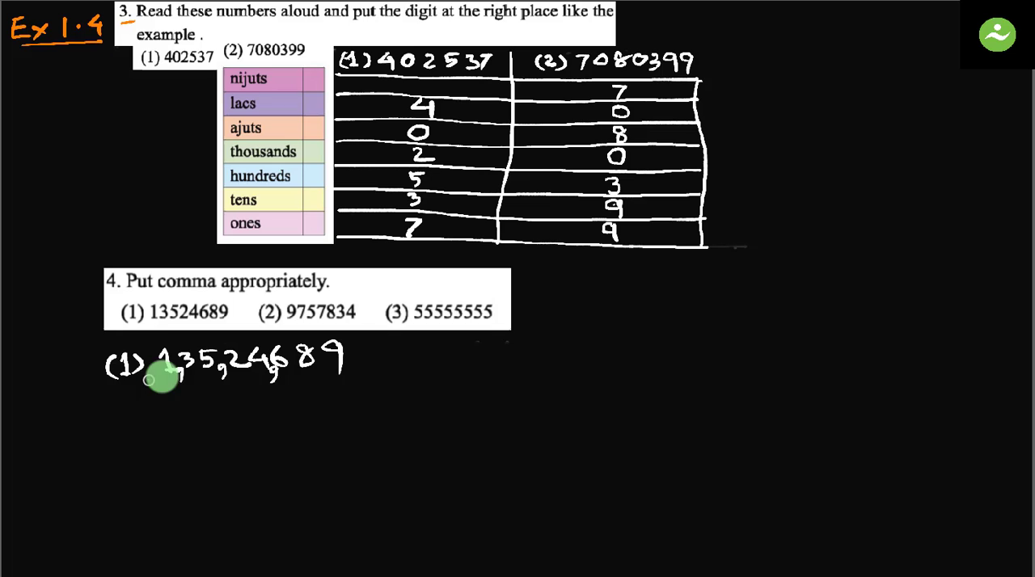
mouse_move(259, 382)
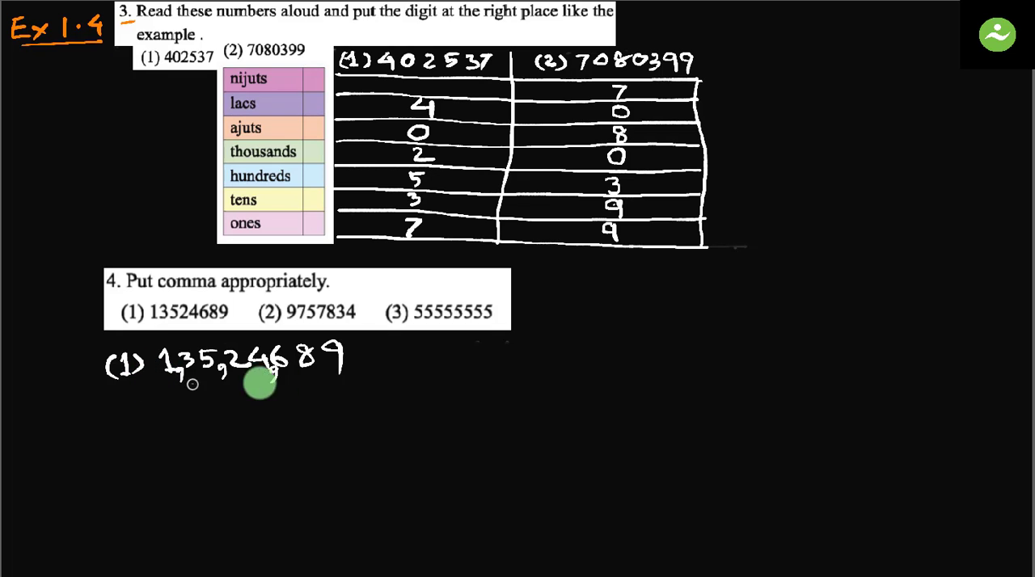
mouse_move(330, 379)
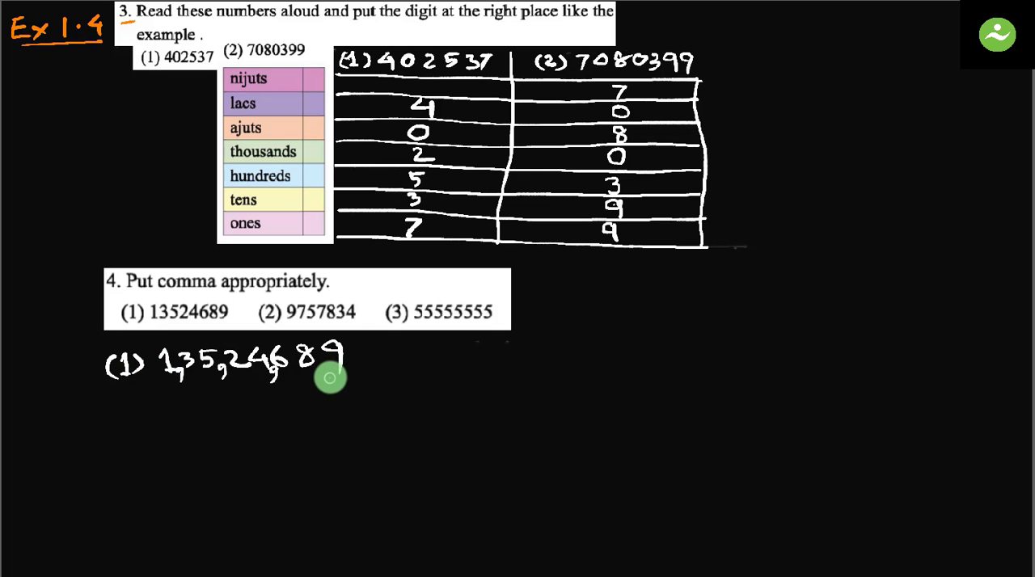
mouse_move(275, 369)
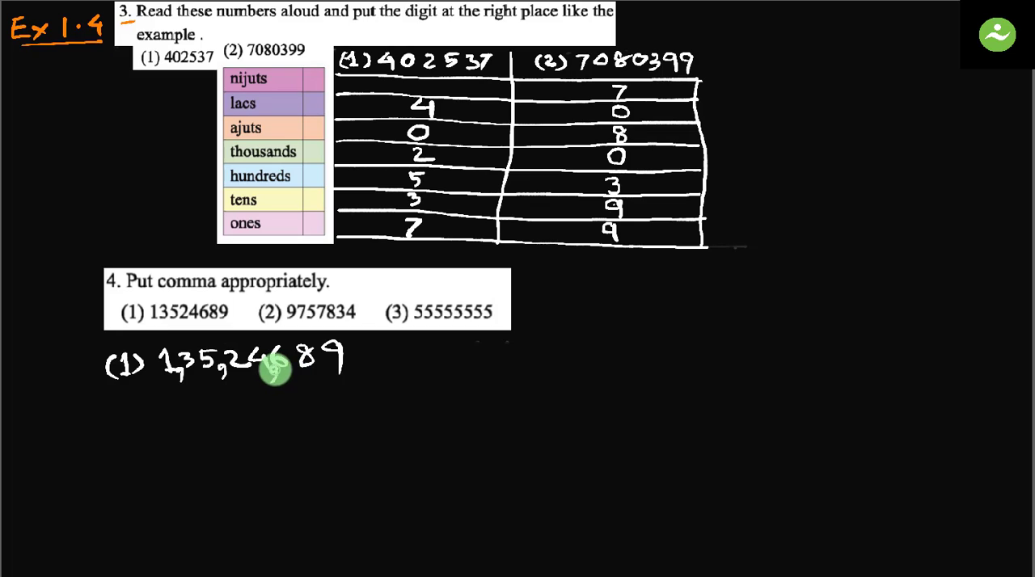
mouse_move(288, 372)
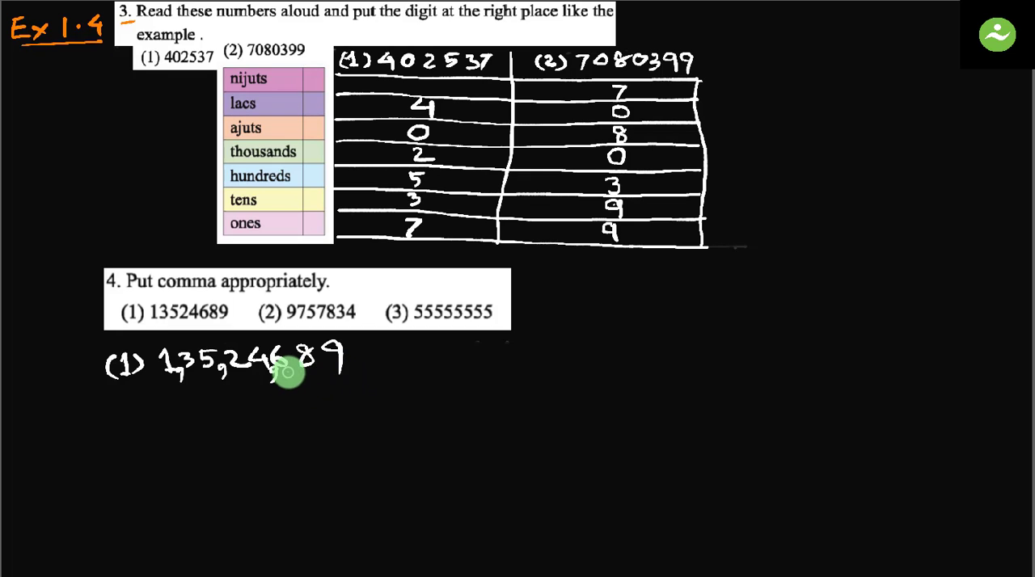
mouse_move(243, 370)
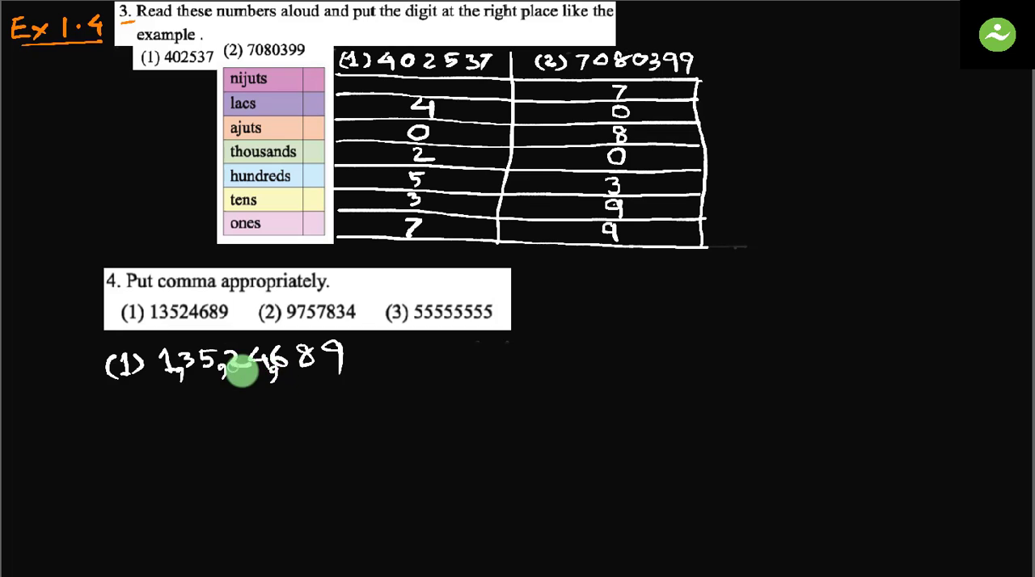
mouse_move(213, 385)
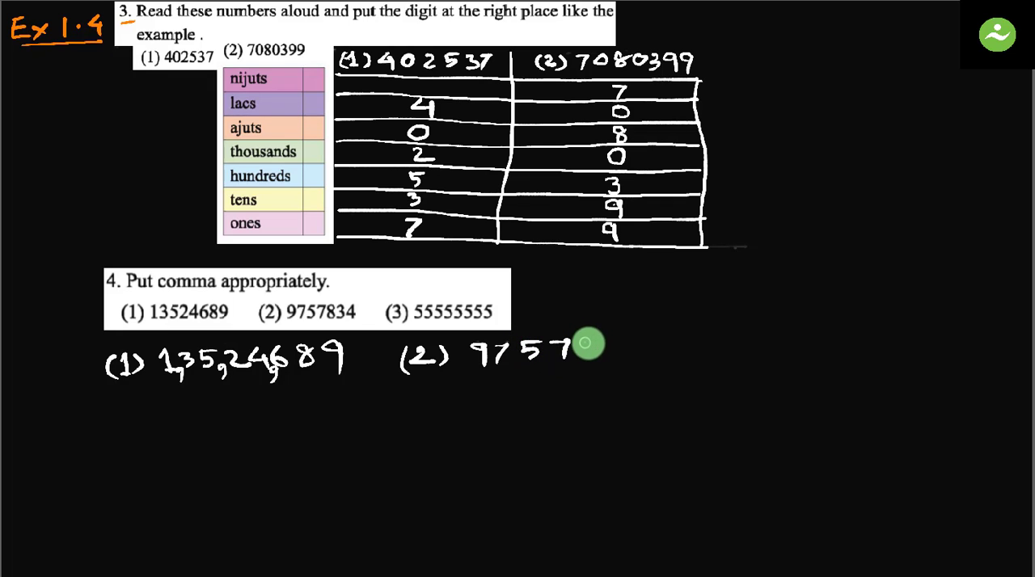
mouse_move(647, 346)
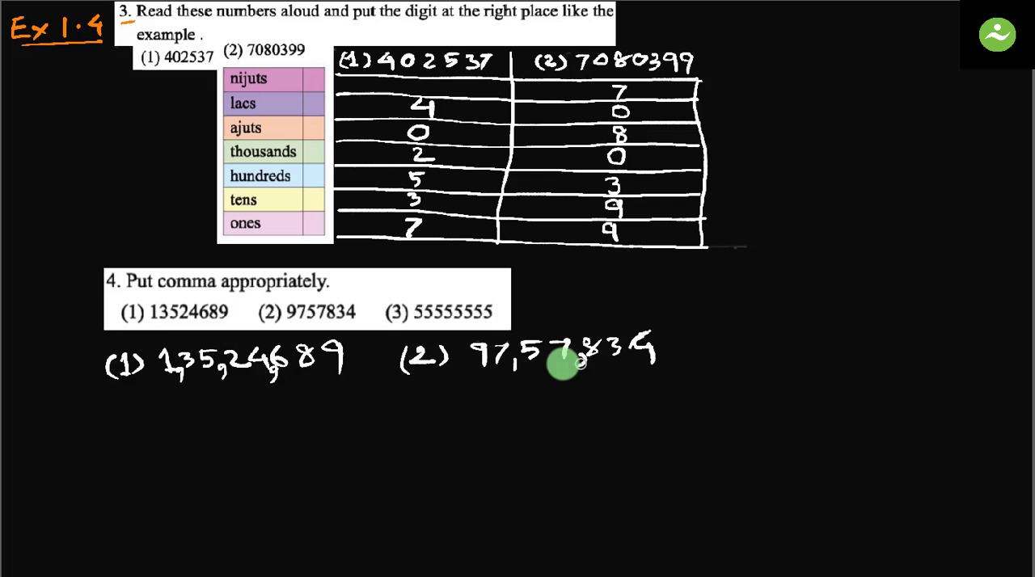
mouse_move(634, 365)
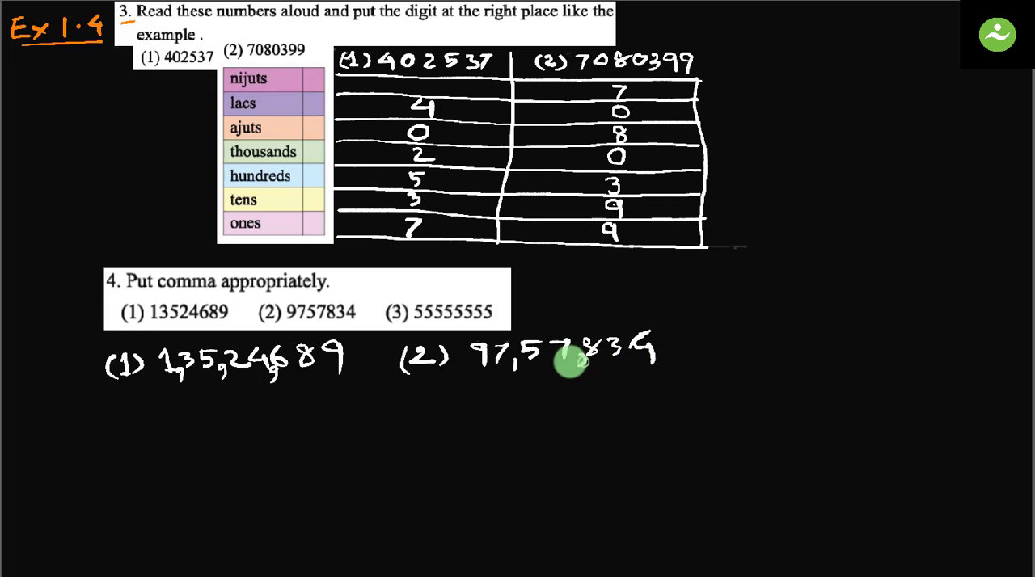
mouse_move(524, 362)
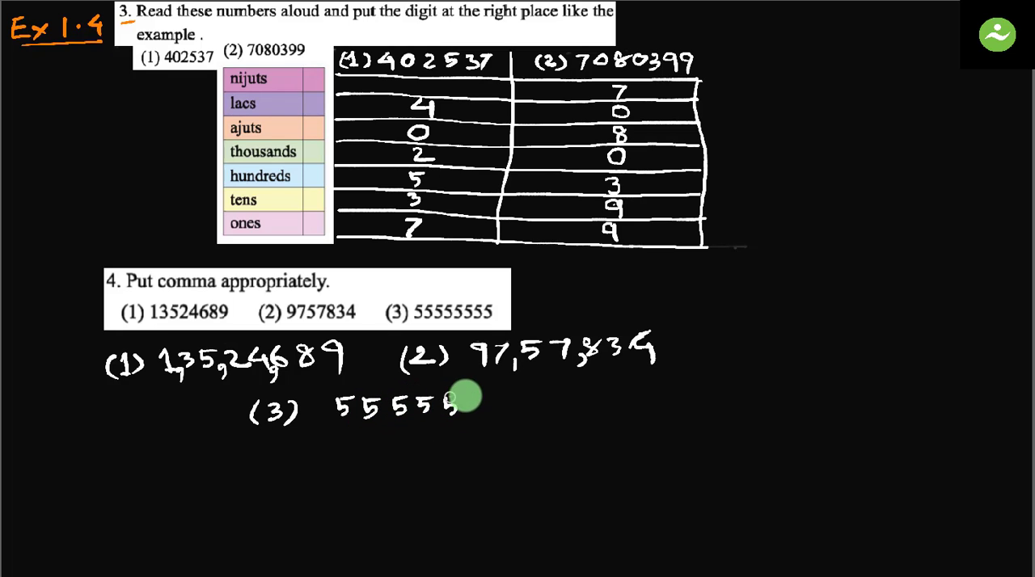
mouse_move(472, 422)
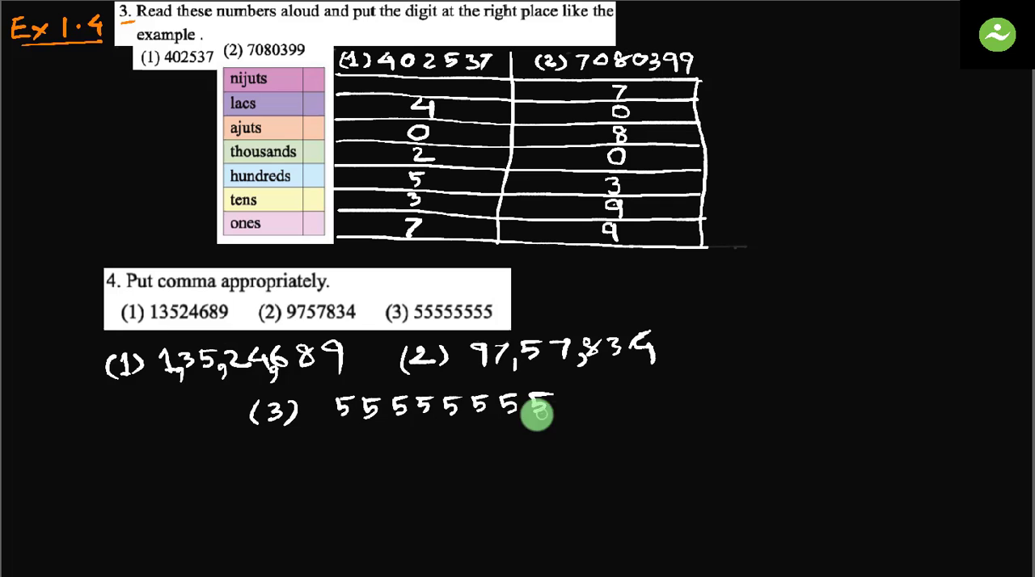
mouse_move(461, 413)
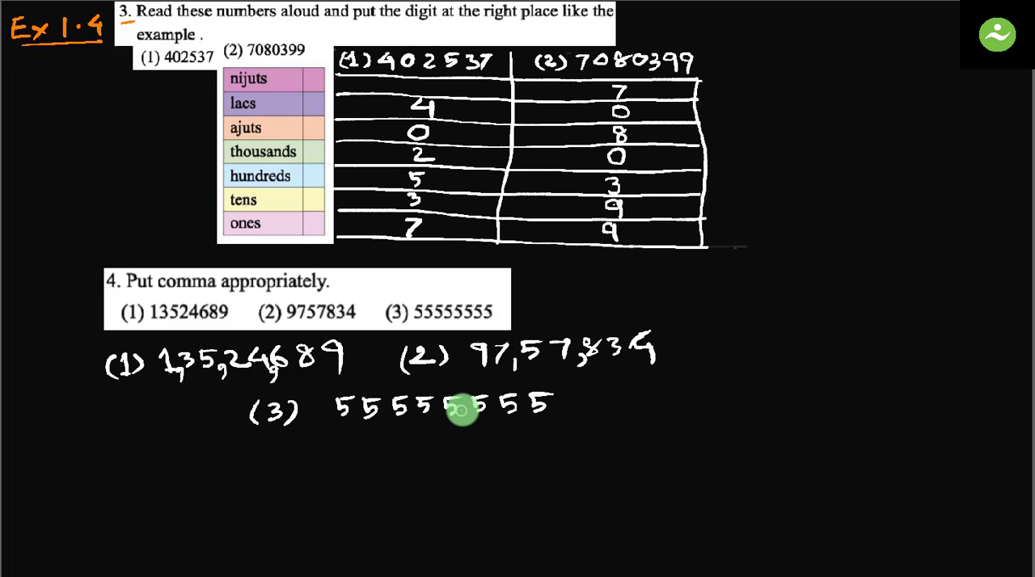